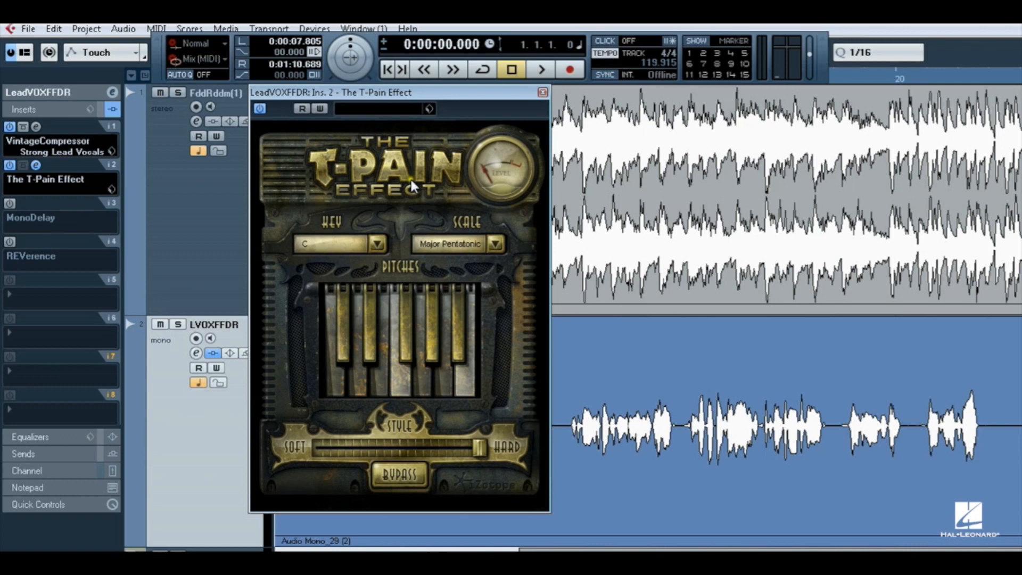
mouse_move(298, 183)
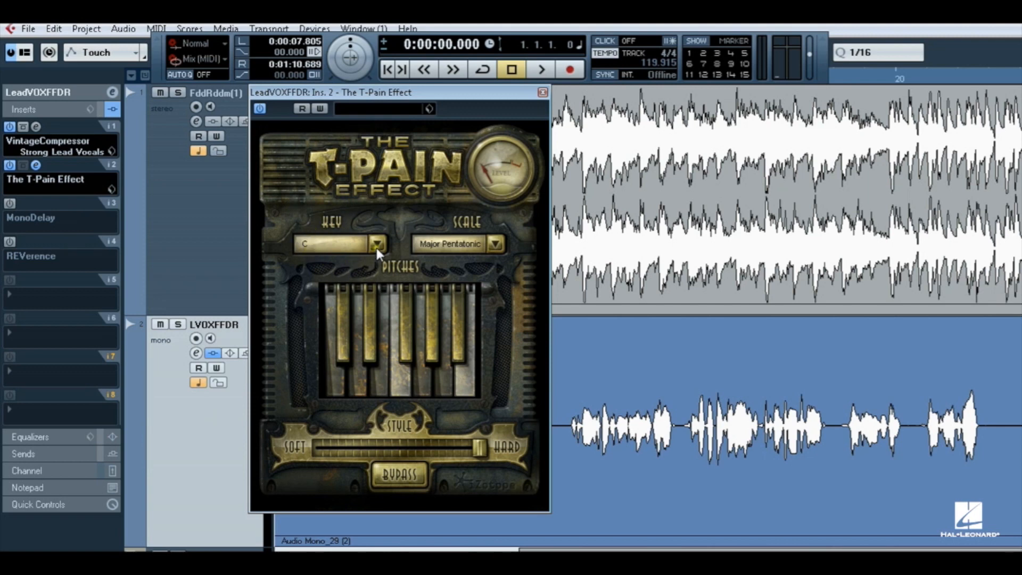
With key C kept, switch the T-Pain Effect scale from Major Pentatonic to Custom
click(377, 243)
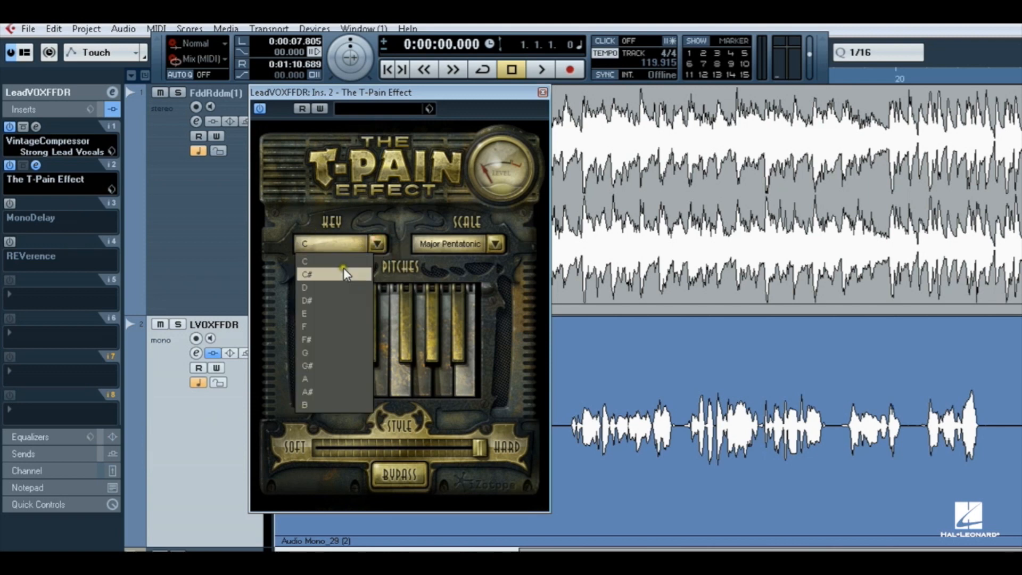
mouse_move(338, 410)
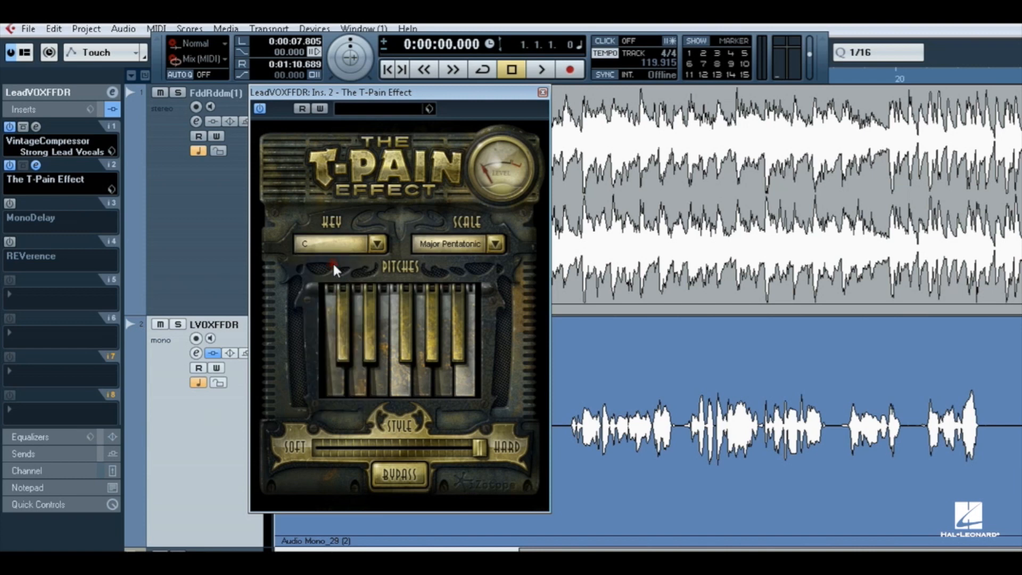
mouse_move(495, 258)
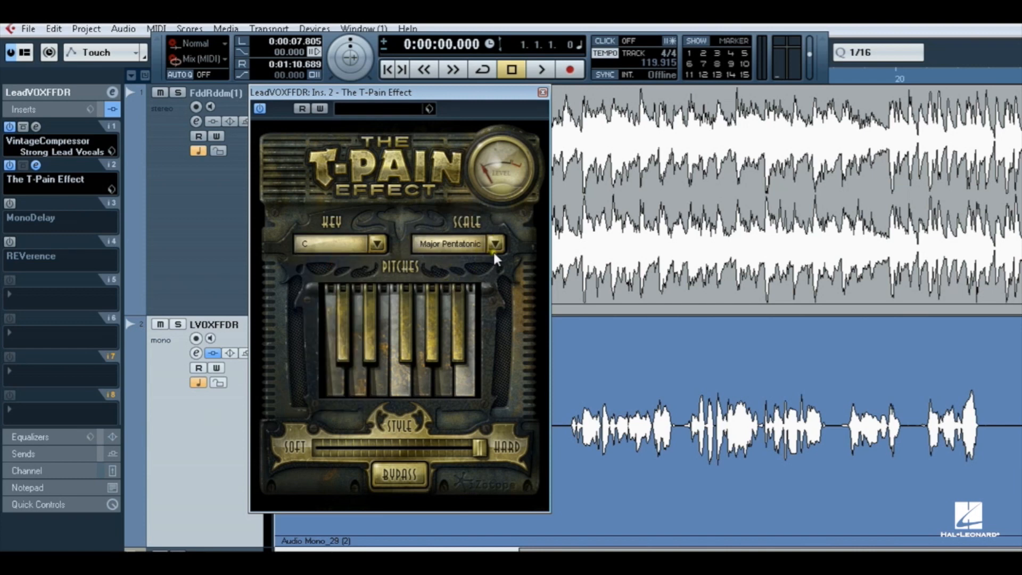
click(495, 244)
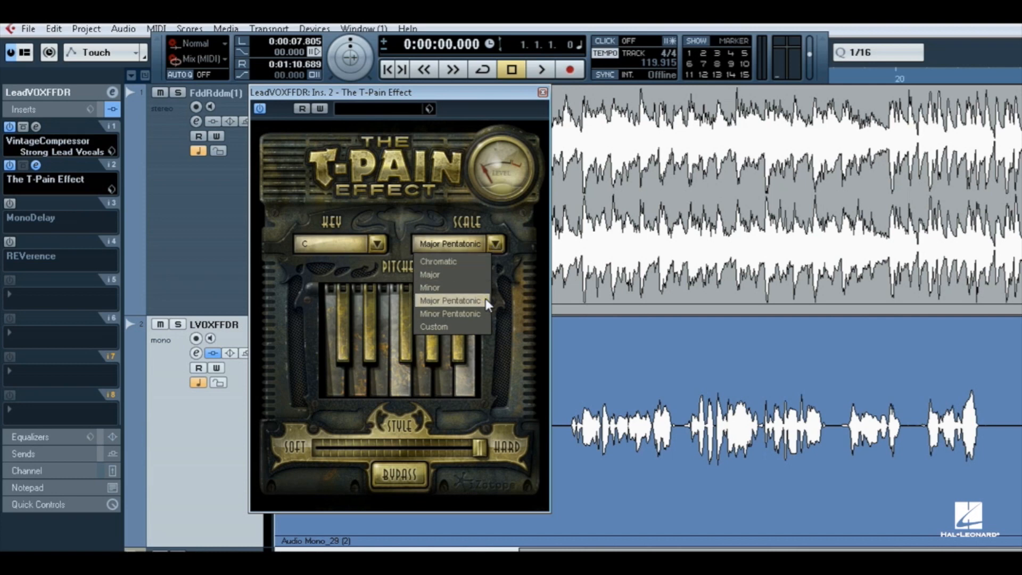
mouse_move(450, 314)
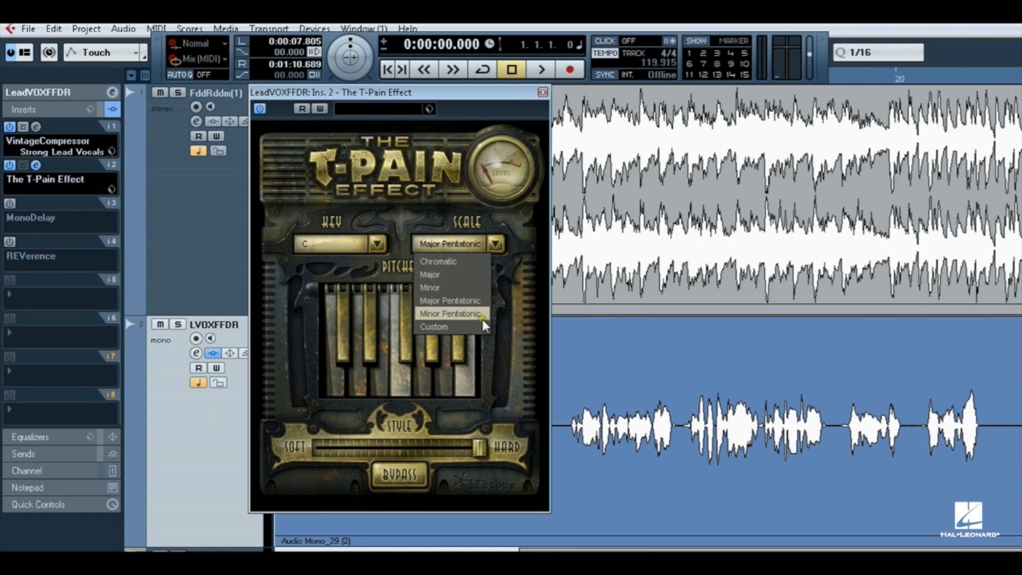
click(433, 326)
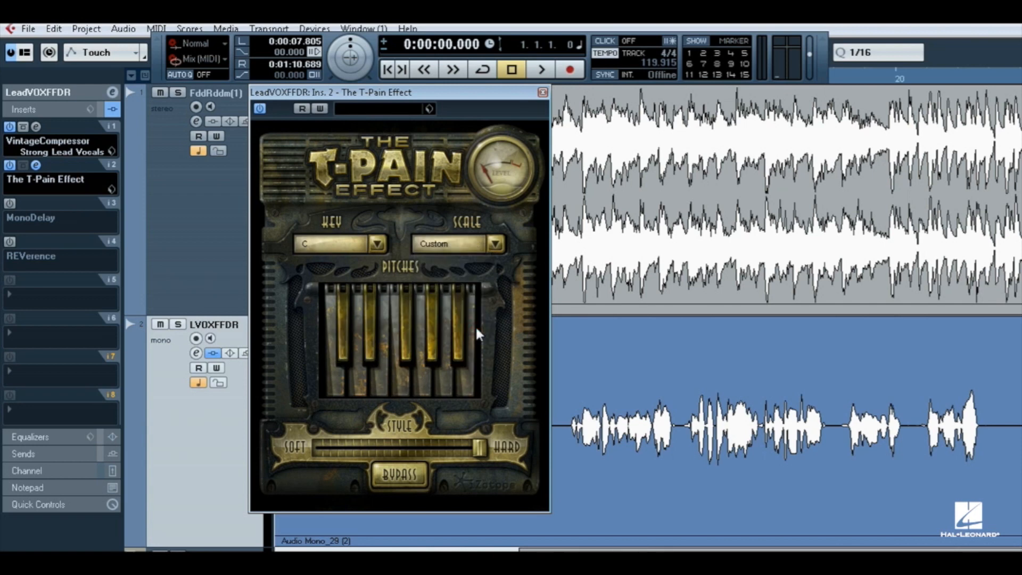
mouse_move(429, 414)
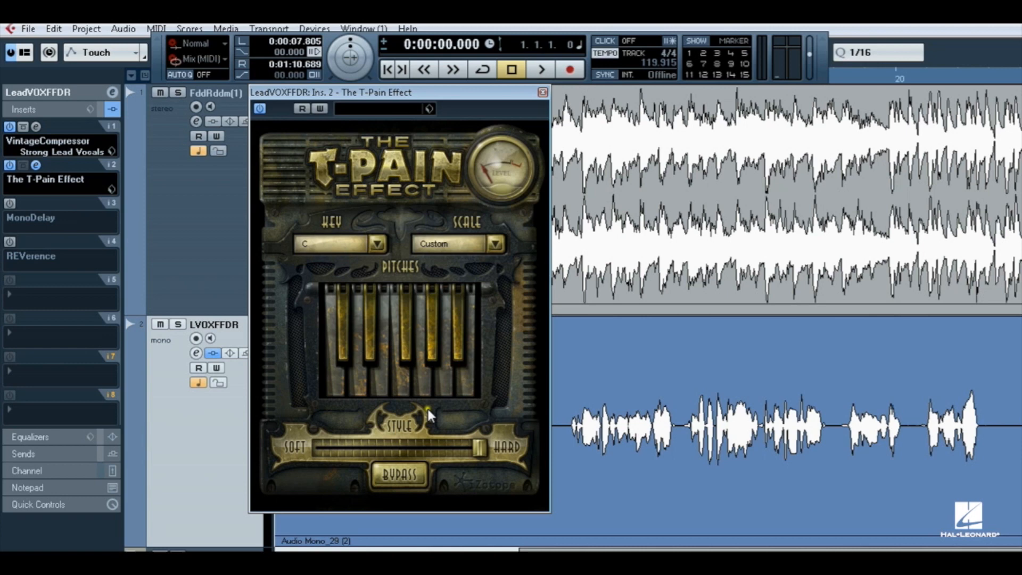
mouse_move(466, 410)
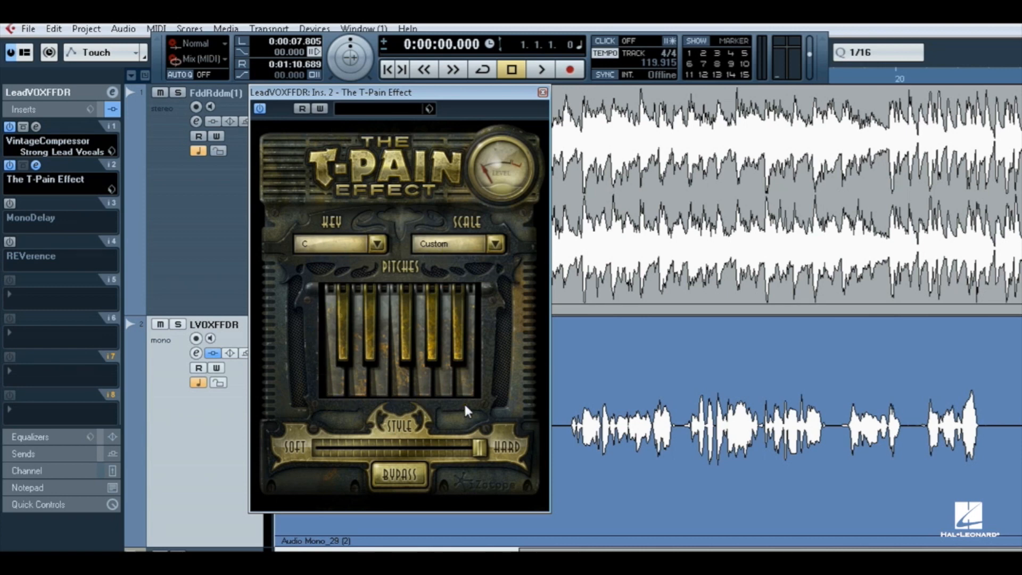
mouse_move(460, 390)
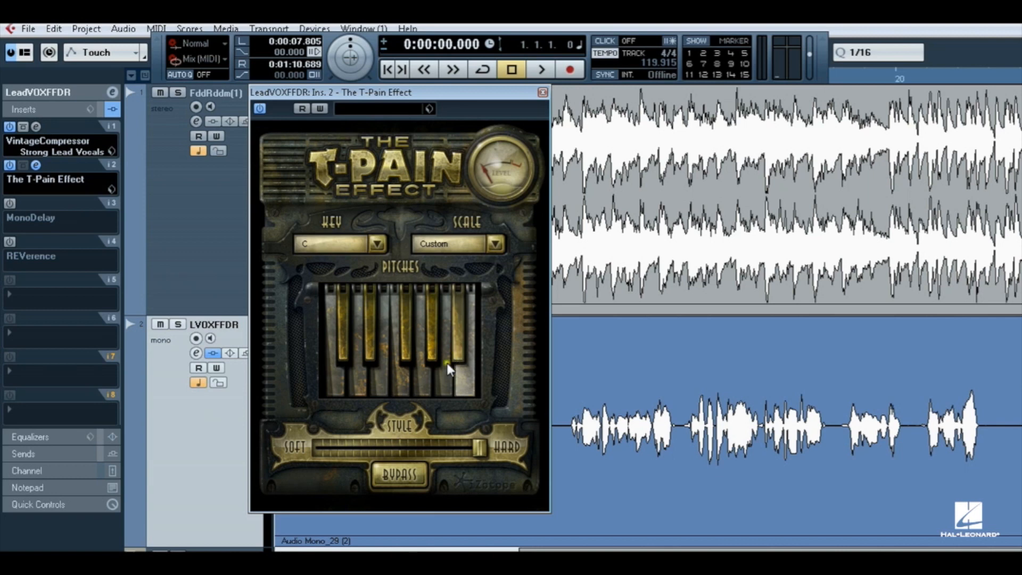
Toggle one pitch on the Pitches keyboard, briefly try the Major scale, then return to Custom
click(456, 362)
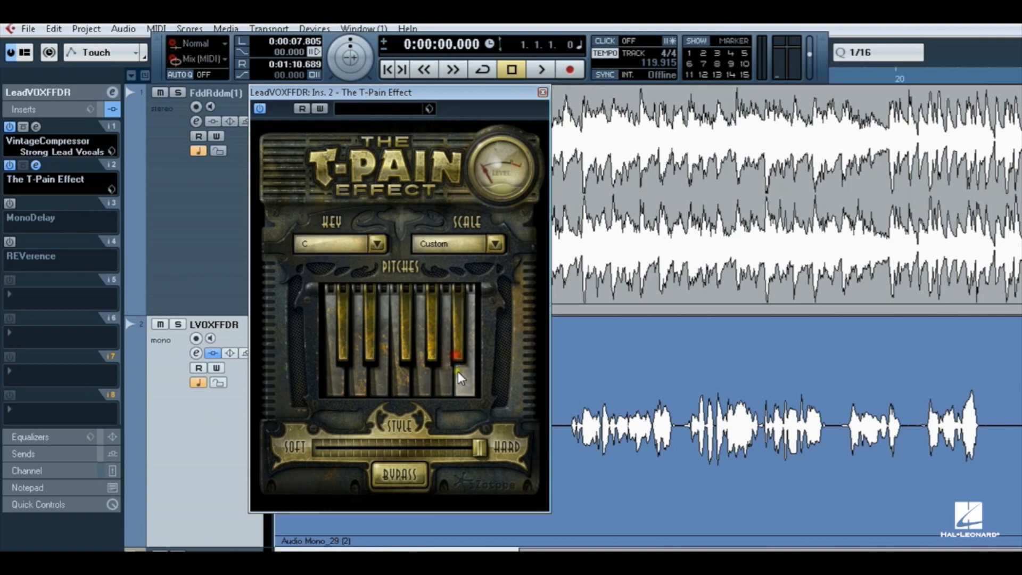
click(494, 243)
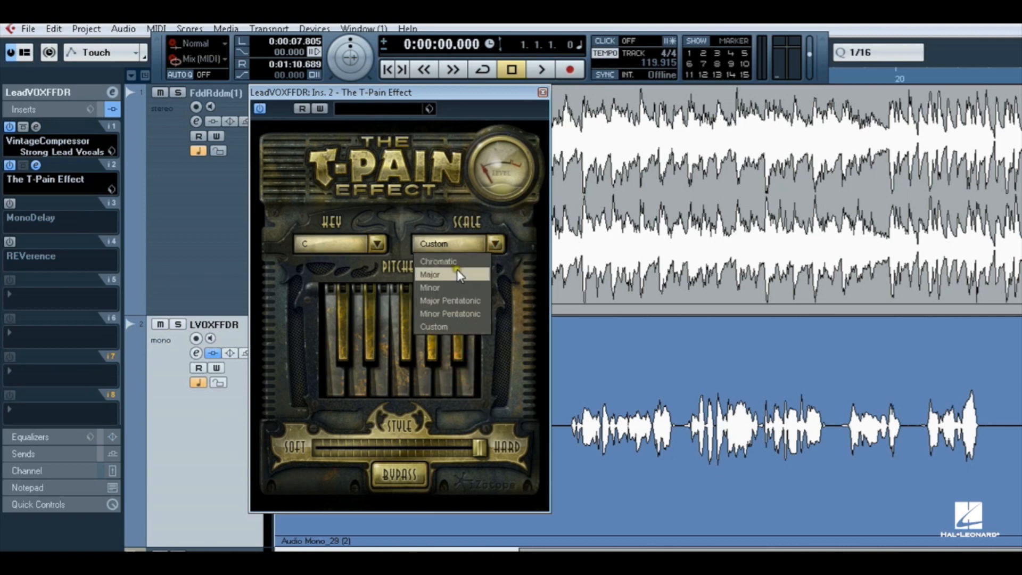
click(430, 273)
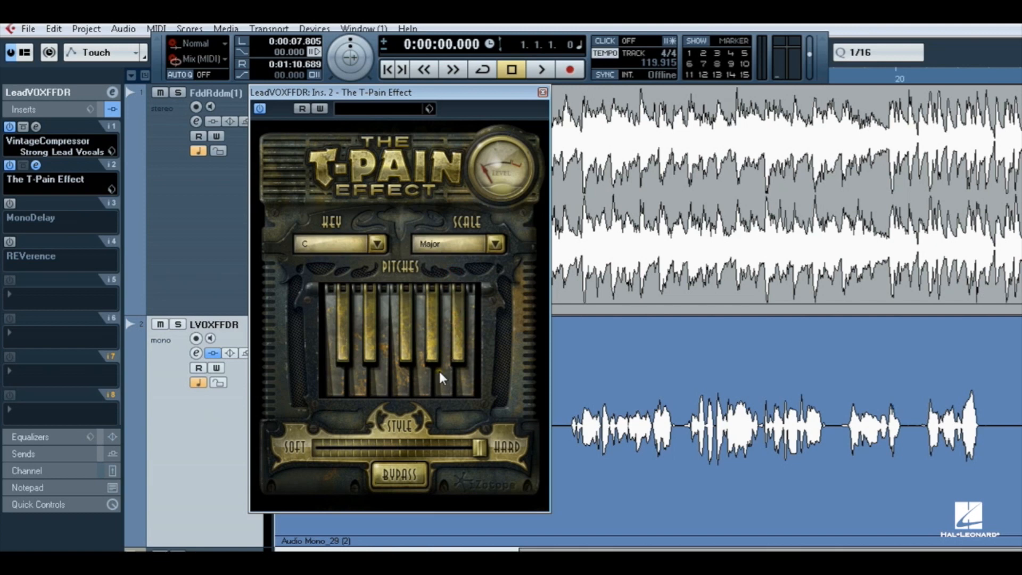
click(459, 243)
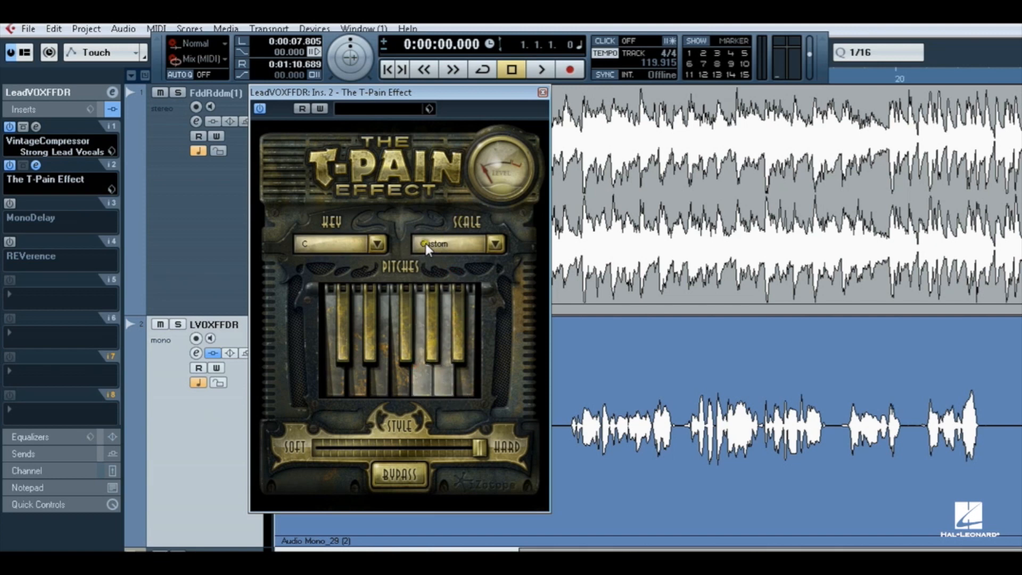